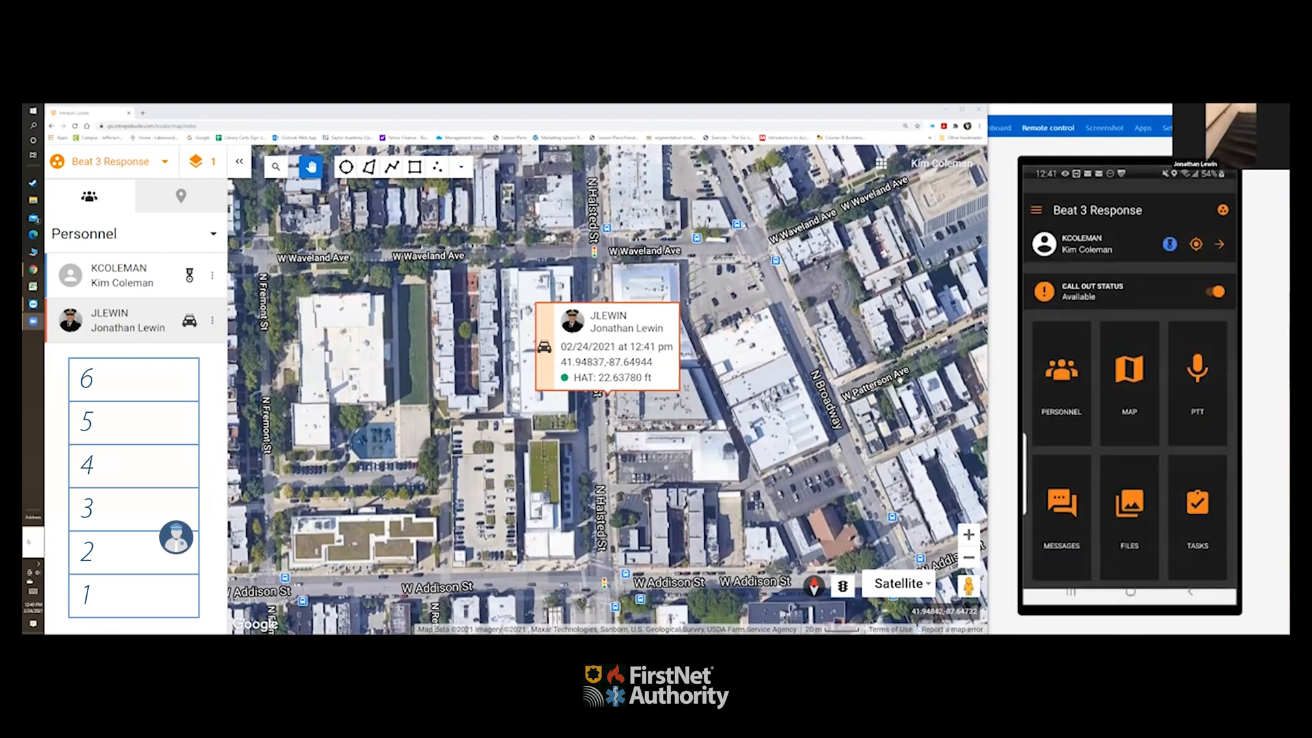
left_click(1129, 381)
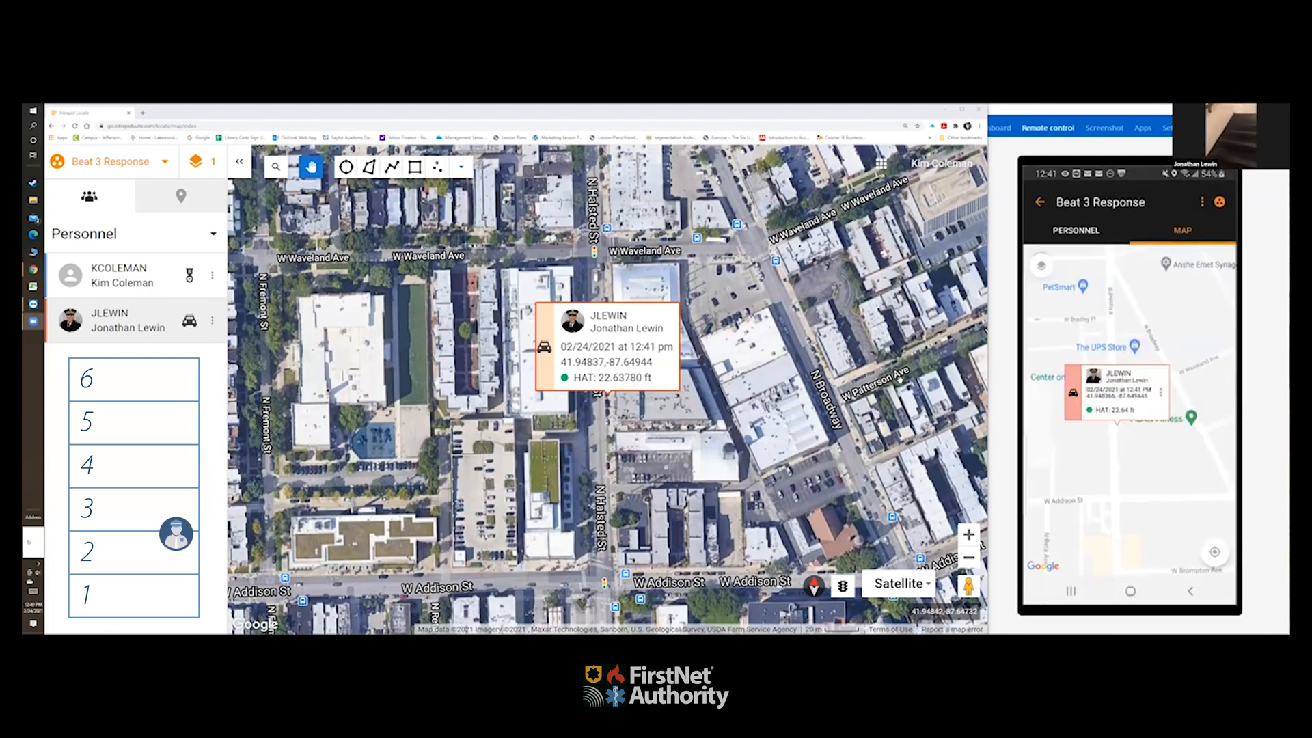